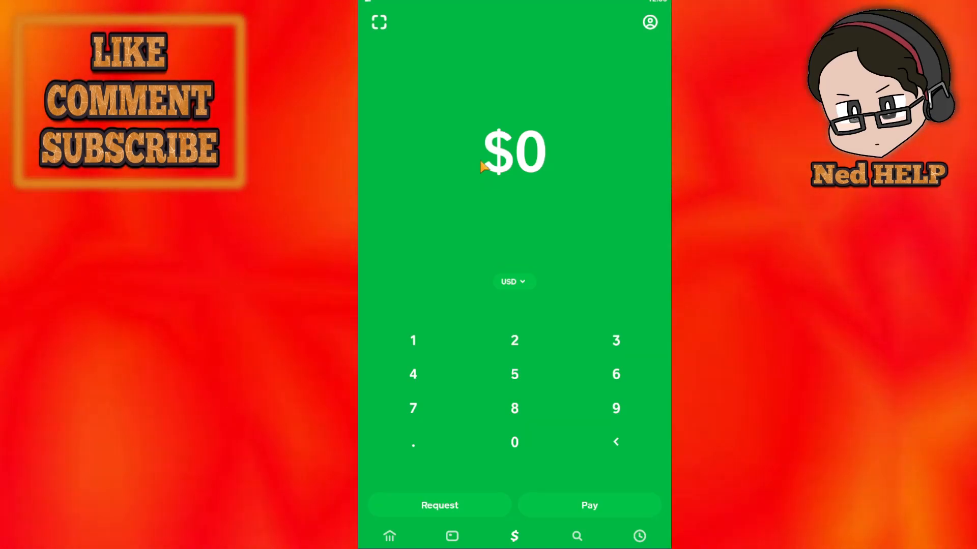
pyautogui.moveTo(572, 93)
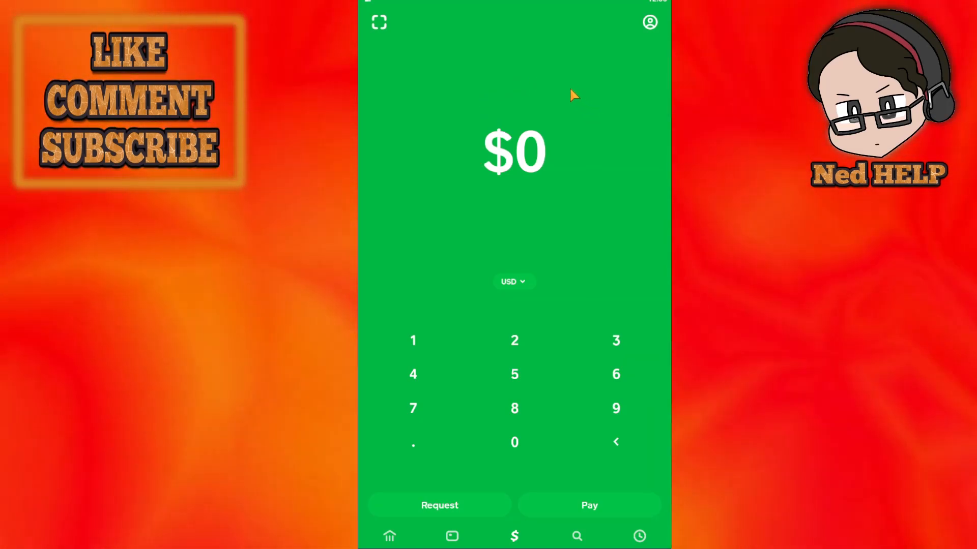
pyautogui.moveTo(646, 51)
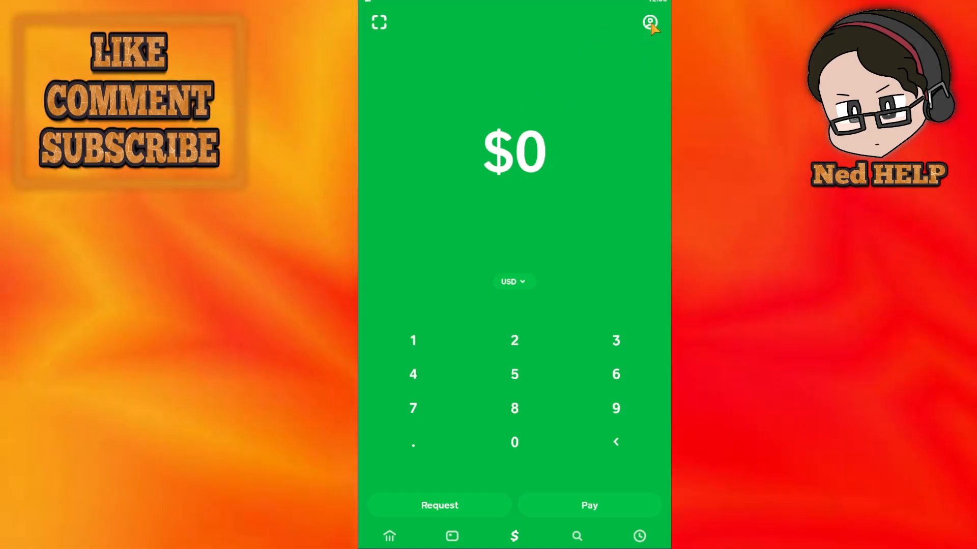
# - Go to Your Account from the home screen and bring Security & Privacy into view
pyautogui.click(650, 24)
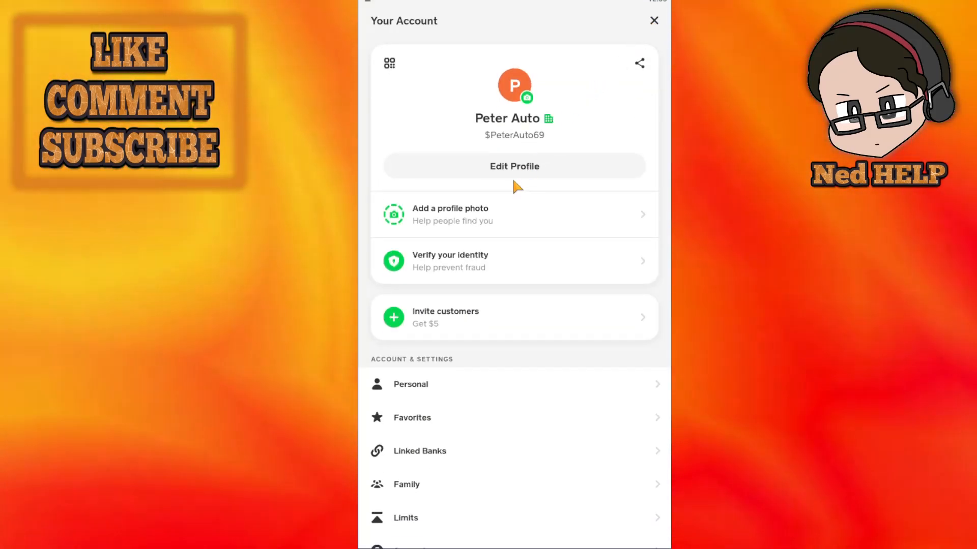
pyautogui.scroll(-3)
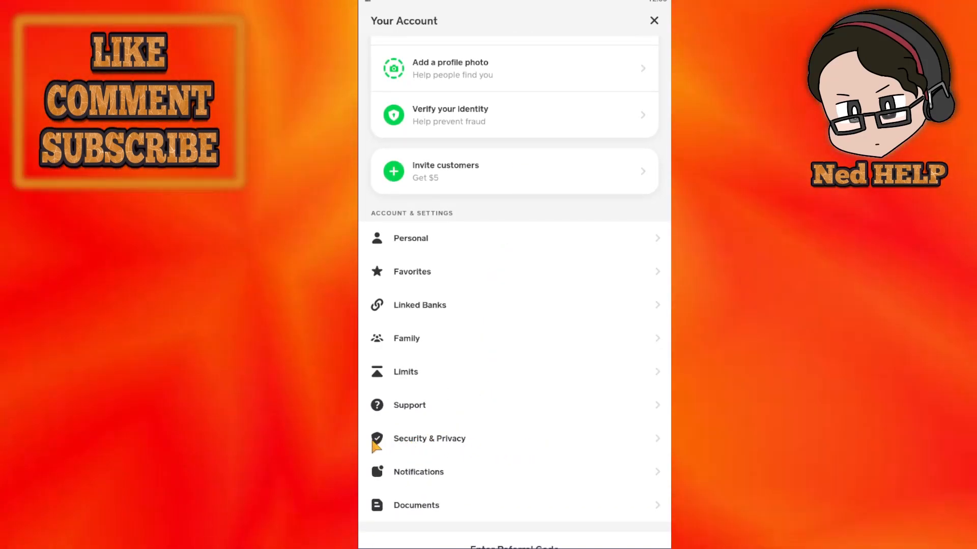
# - Enter Security & Privacy and start the Change Cash PIN flow
pyautogui.click(429, 439)
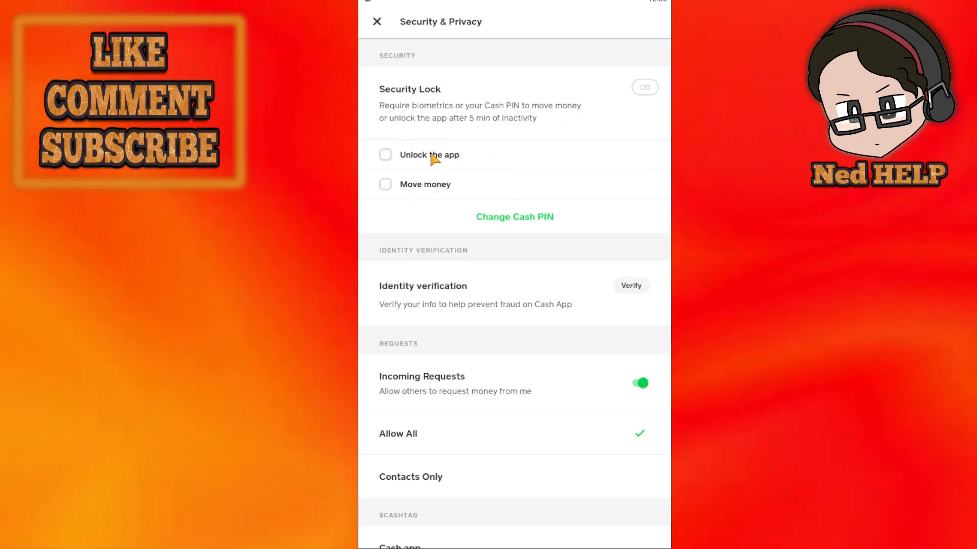
pyautogui.moveTo(517, 194)
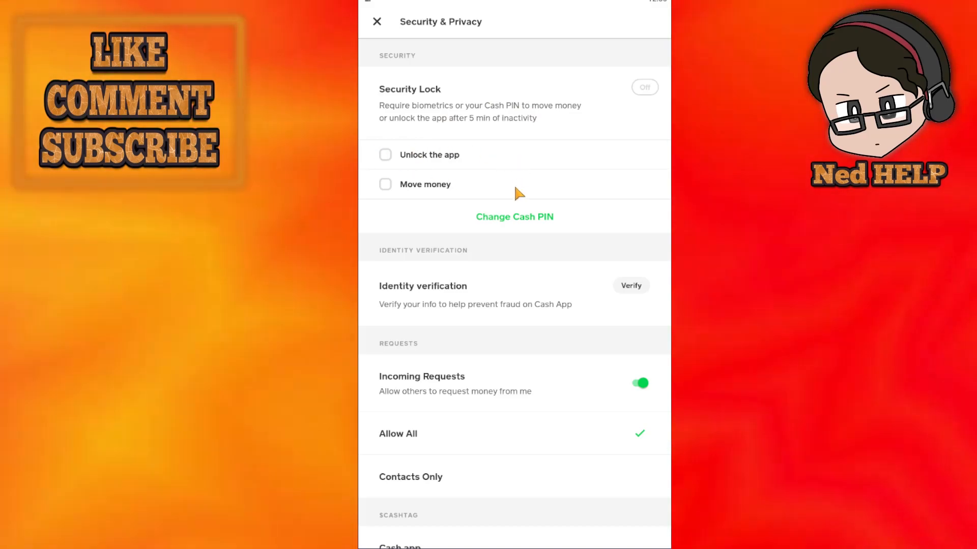
pyautogui.click(514, 216)
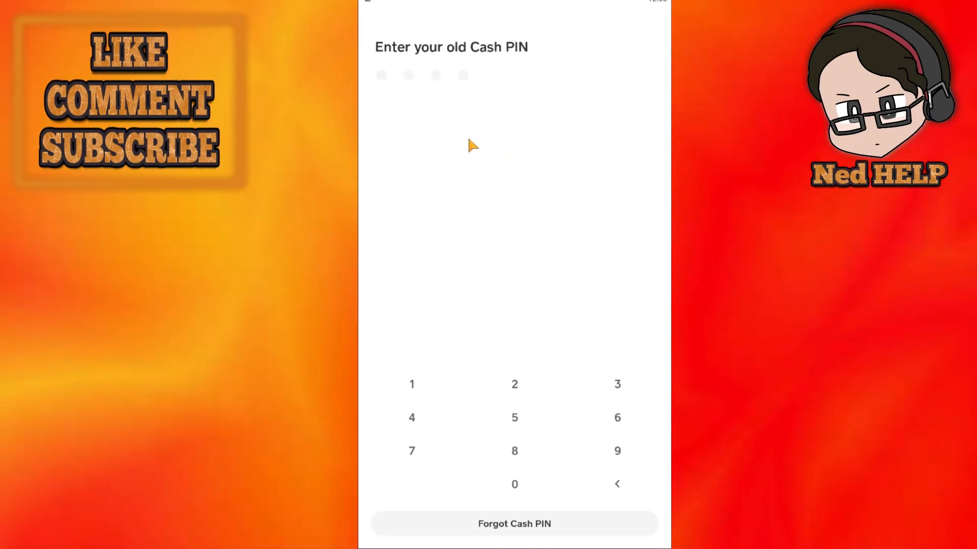
pyautogui.moveTo(415, 387)
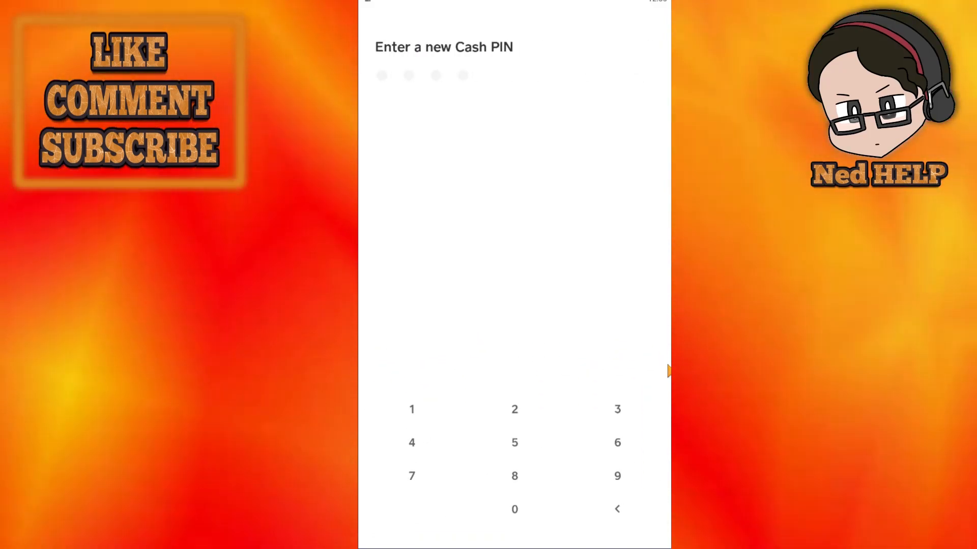
# - Enter the new Cash PIN and confirm it on the keypad
pyautogui.click(515, 509)
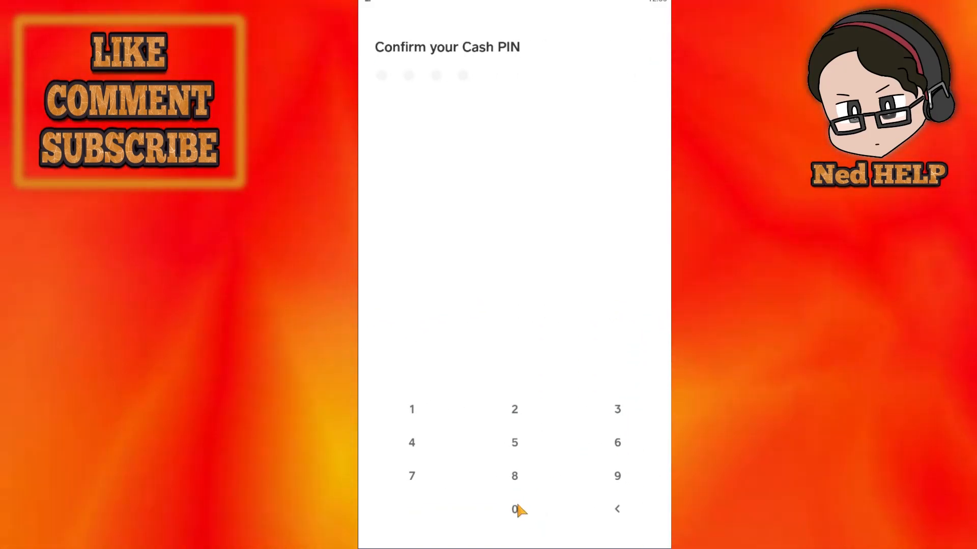
pyautogui.click(515, 509)
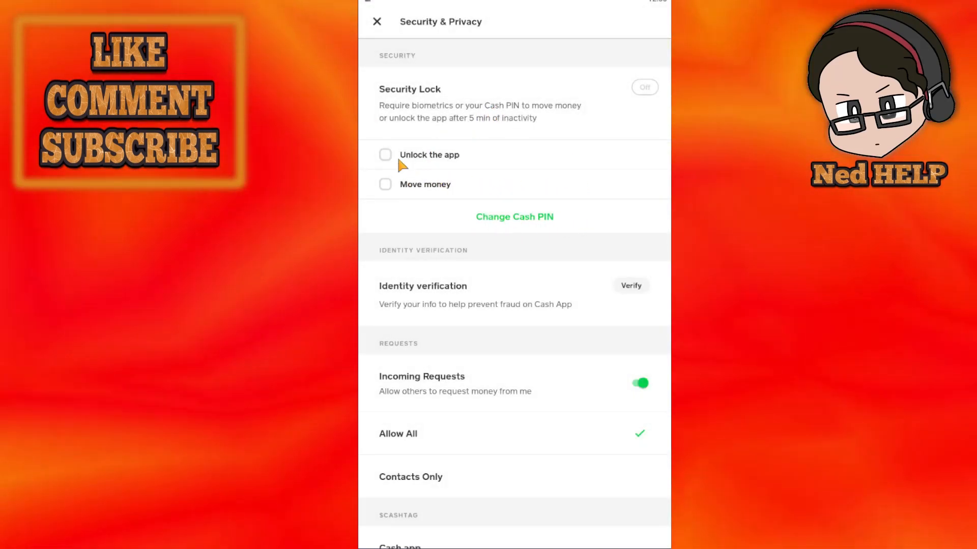
pyautogui.moveTo(440, 161)
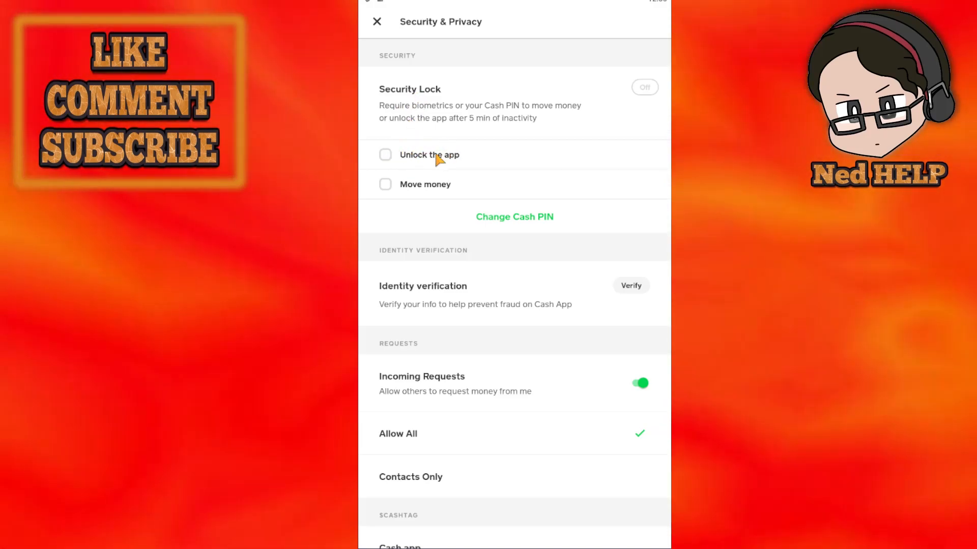
# - Require Security Lock for both Unlock the app and Move money
pyautogui.click(514, 216)
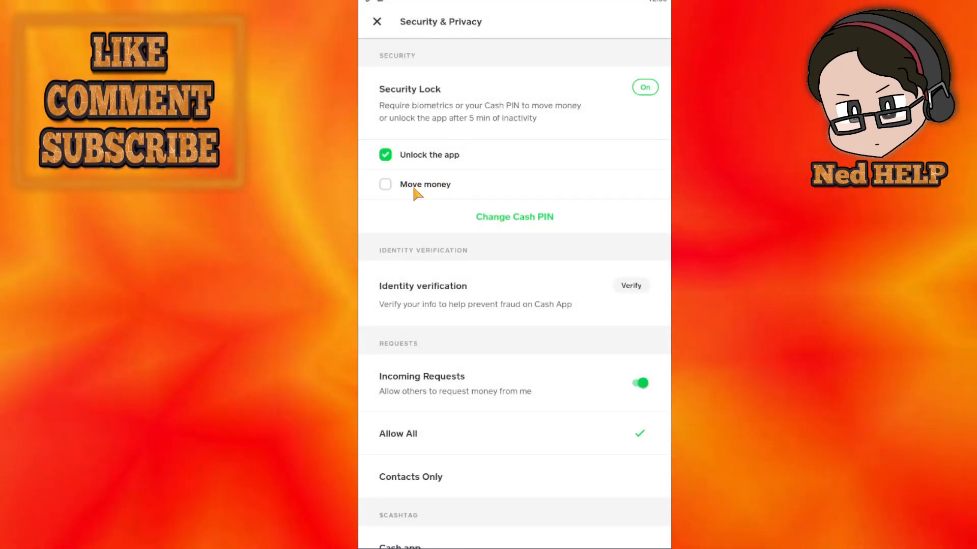
pyautogui.click(514, 216)
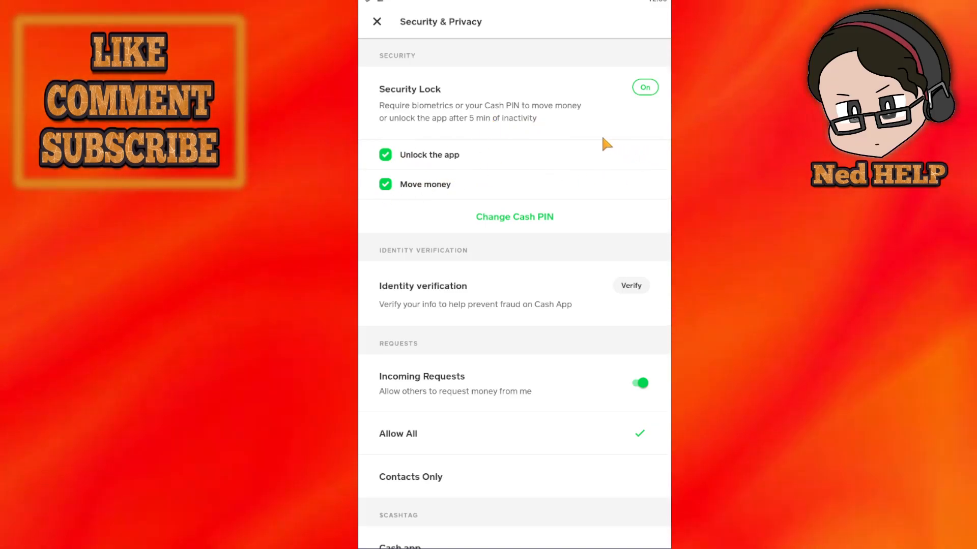
pyautogui.moveTo(446, 137)
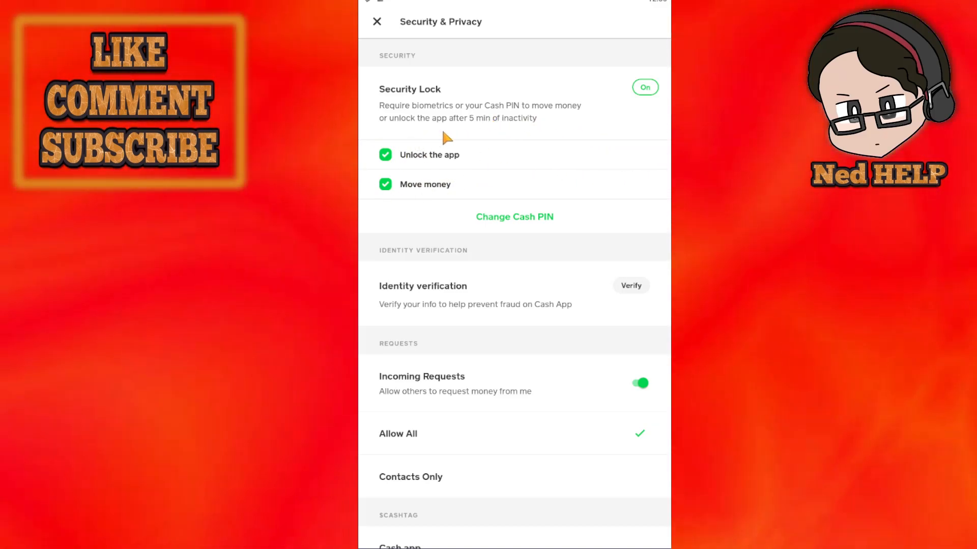
pyautogui.moveTo(457, 132)
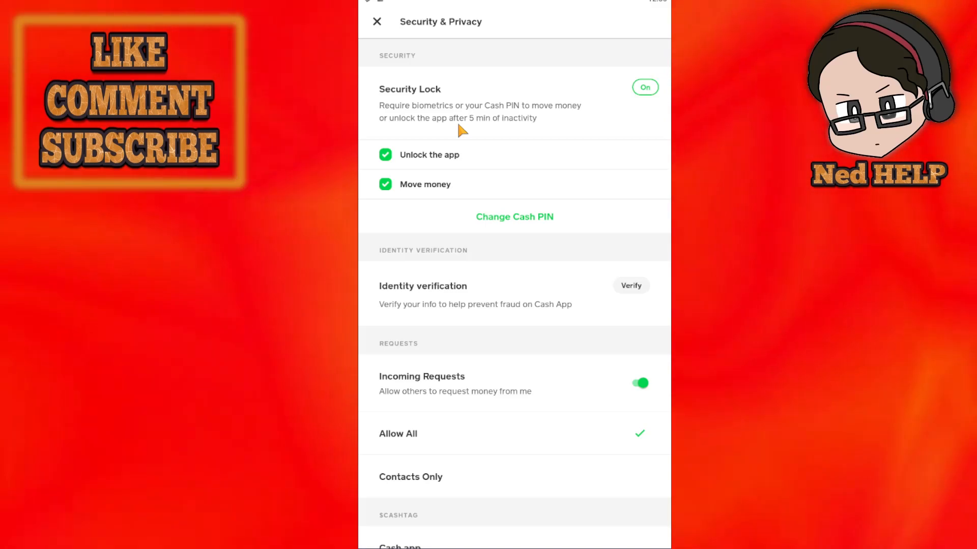